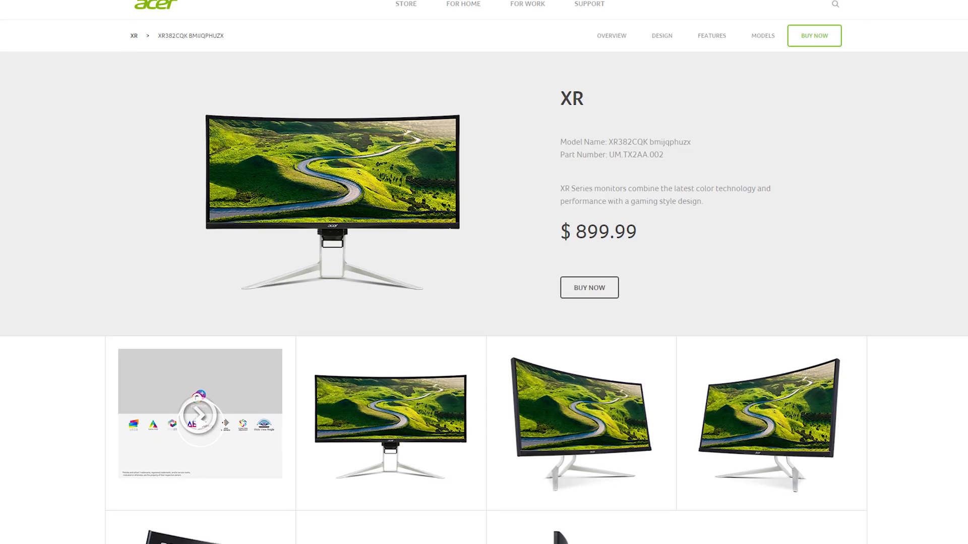
- Scroll through the Acer XR382CQK monitor product page overview and gallery
scroll("down", 3)
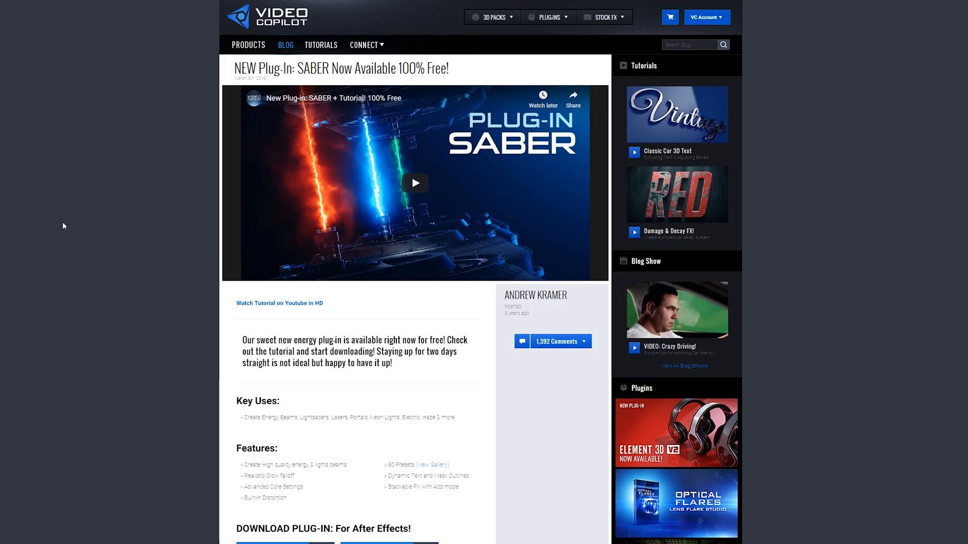
- Scroll the SABER blog post down to its DOWNLOAD PLUG-IN section for Windows and Mac
scroll("down", 3)
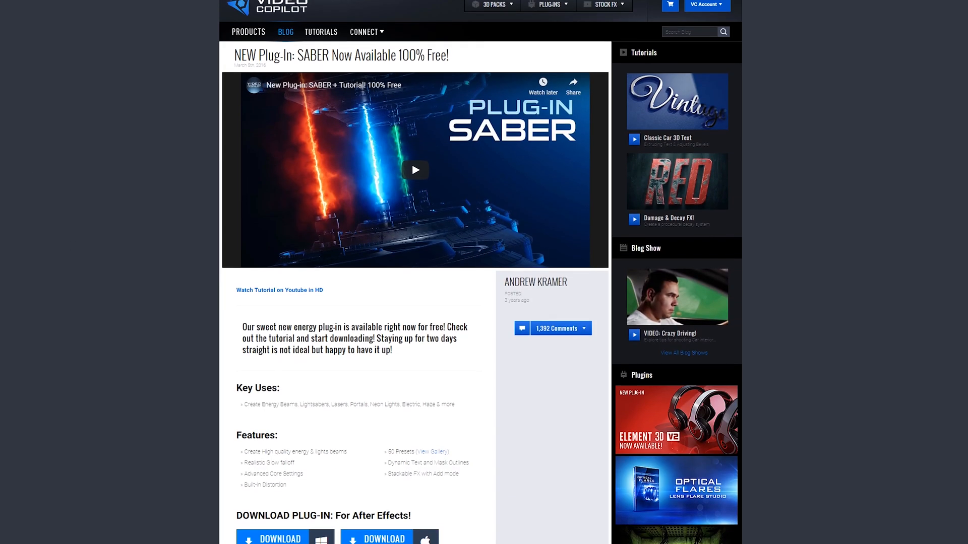
scroll("down", 3)
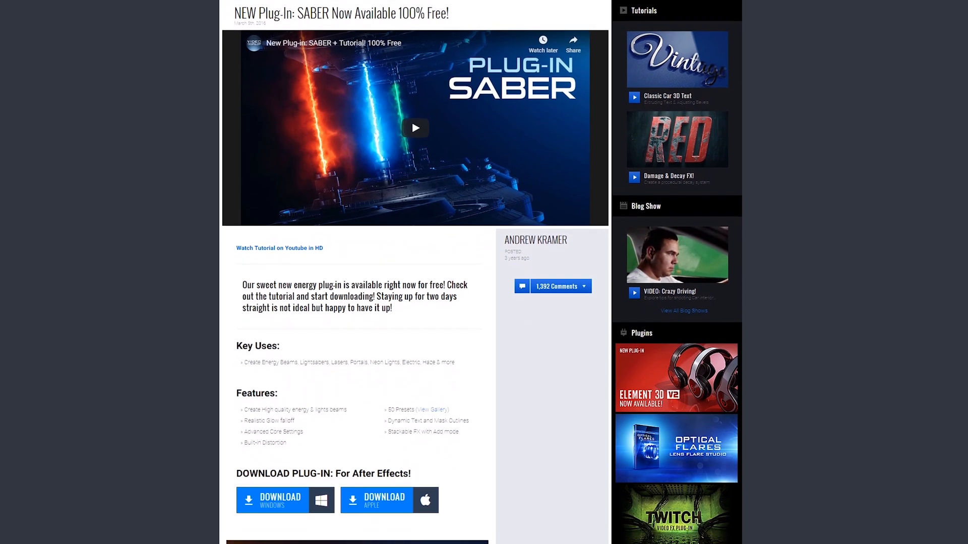
scroll("down", 3)
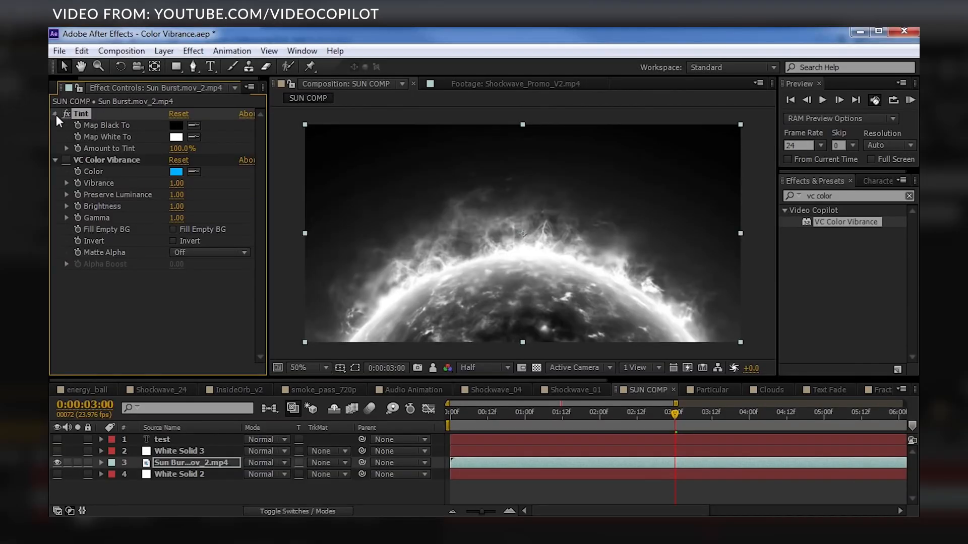
- Enable VC Color Vibrance with an orange tint and raise Vibrance to 1.42 on the sun footage
left_click(56, 114)
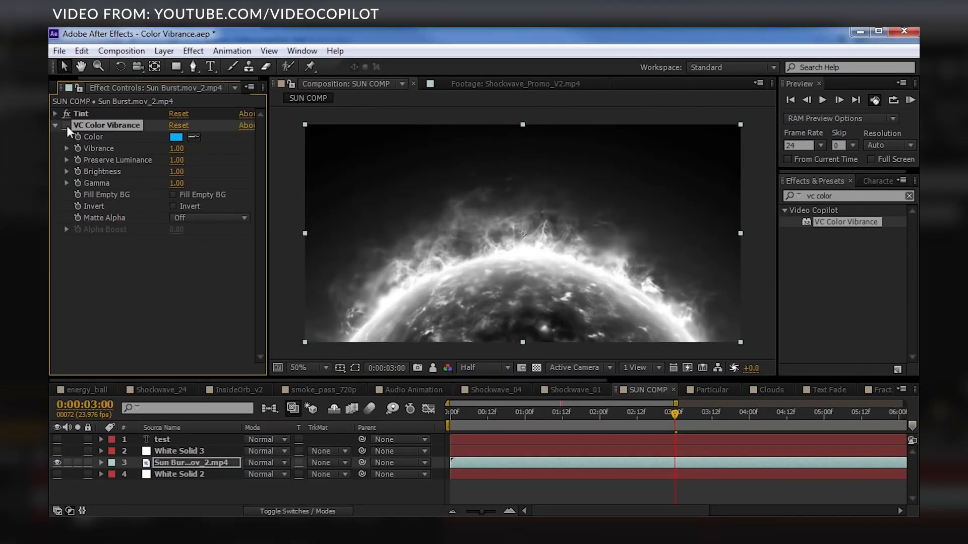
left_click(66, 125)
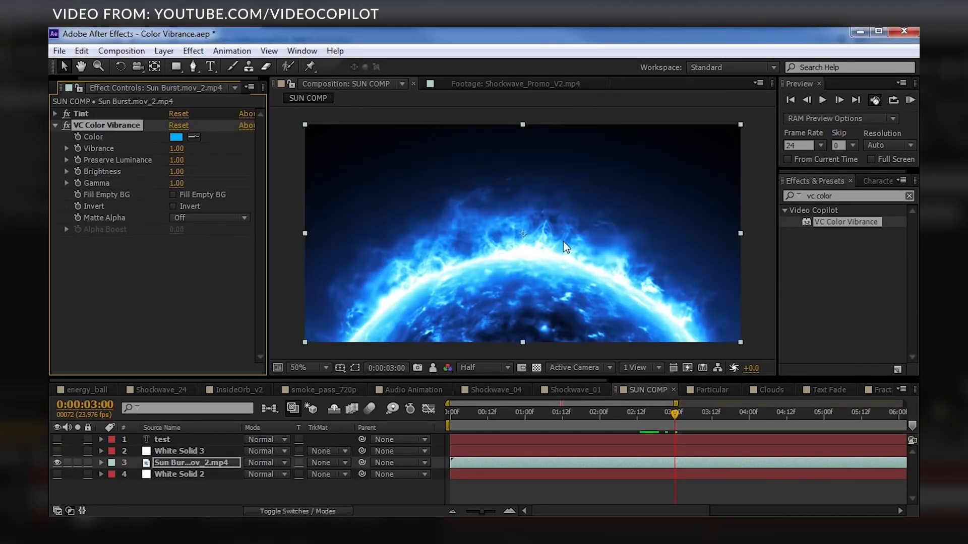
mouse_move(534, 294)
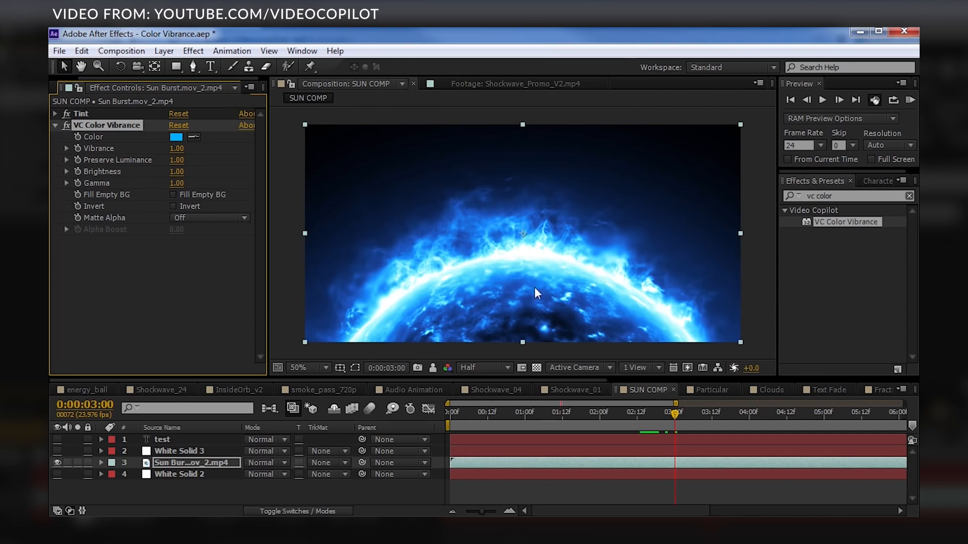
left_click(176, 136)
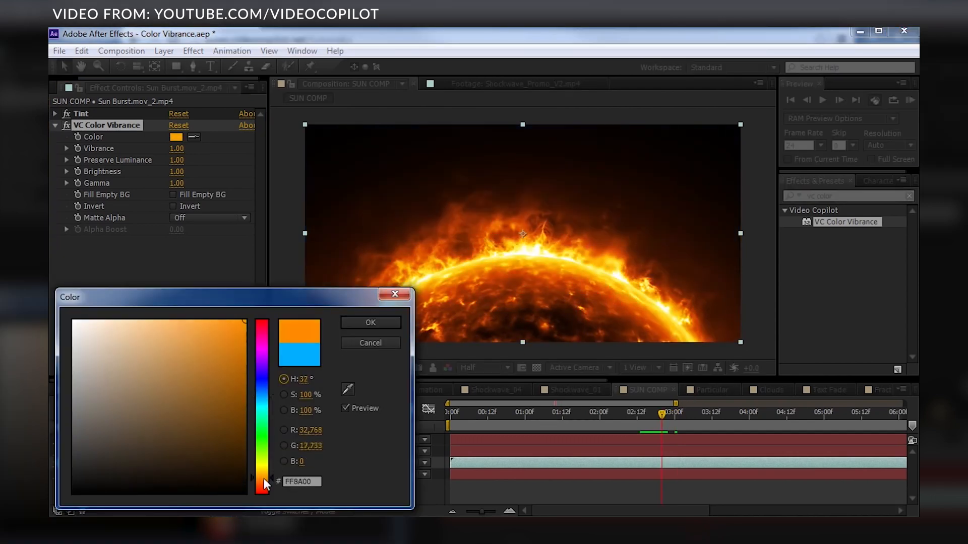
left_click(200, 345)
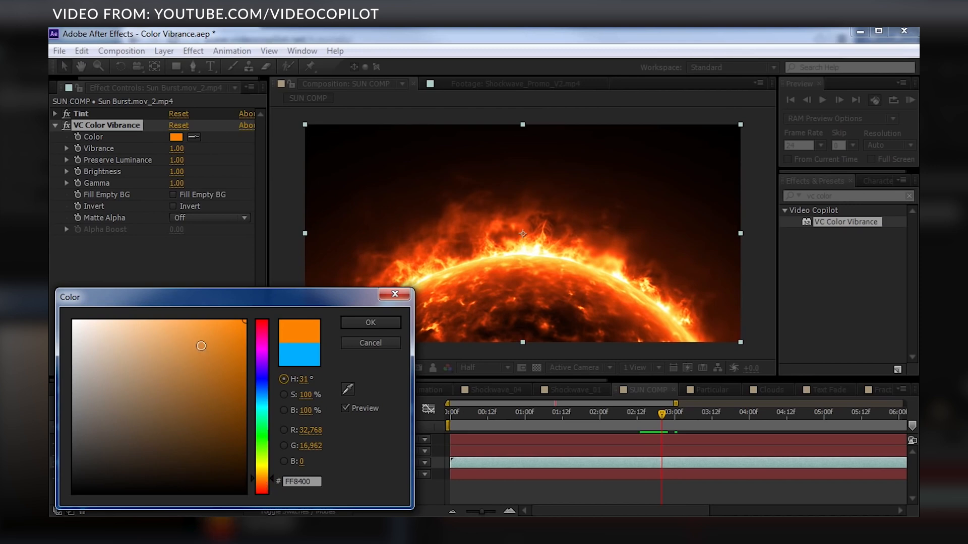
mouse_move(498, 224)
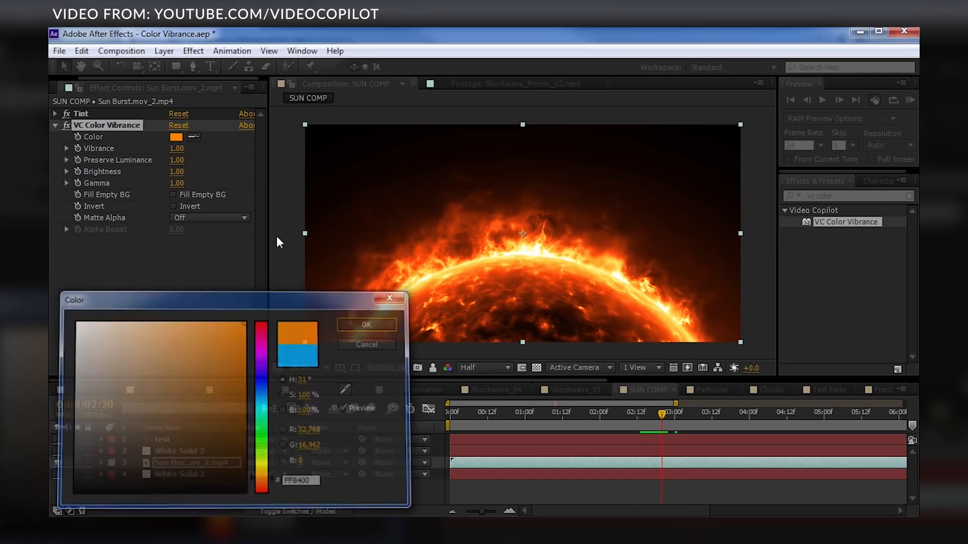
left_click(366, 325)
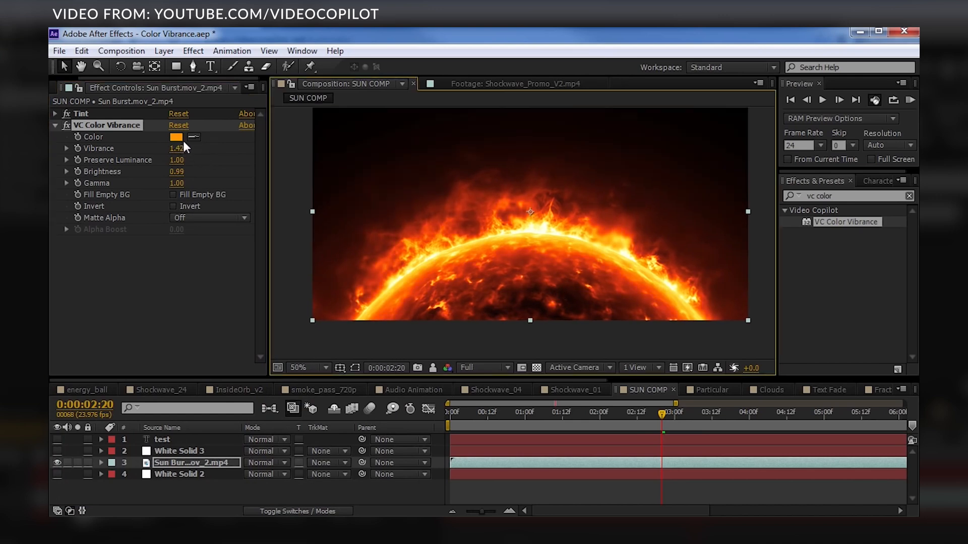
left_click(179, 136)
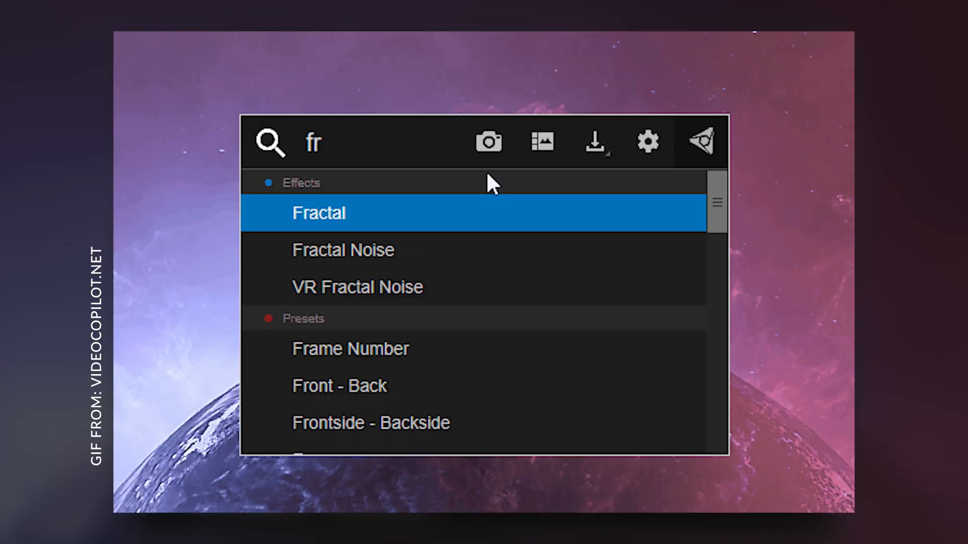
- Use FX Console search to add Lumetri Color ('lum') and Curves ('urv') to the clip
type("ac")
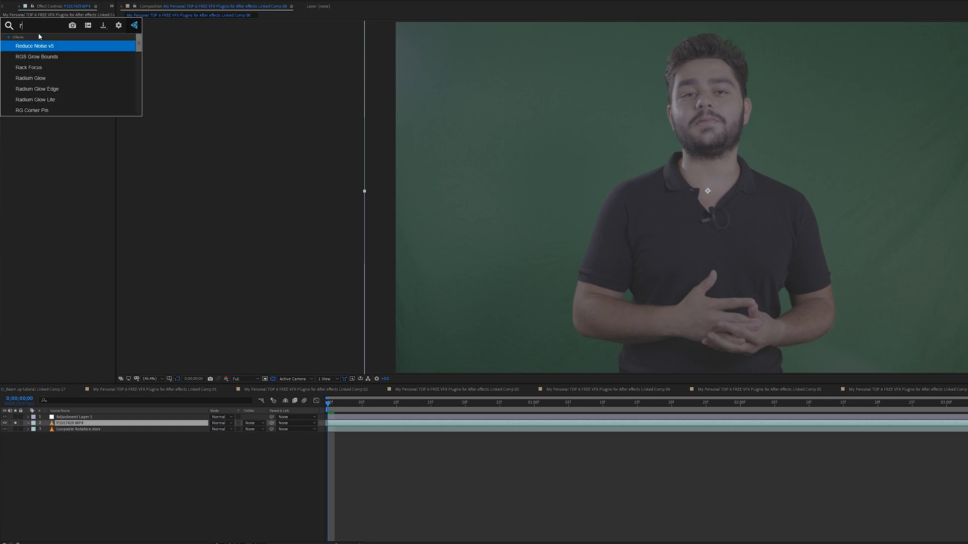
type("lum")
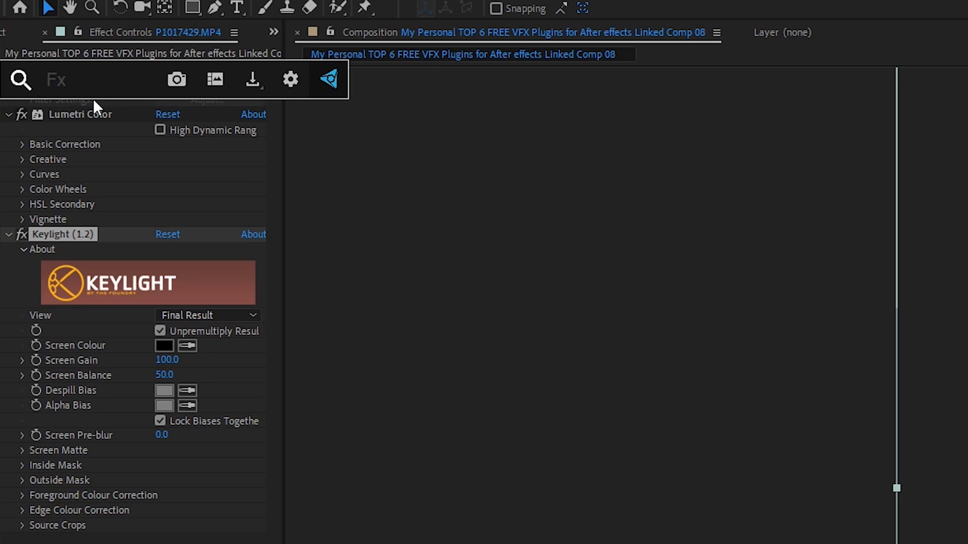
type("urv")
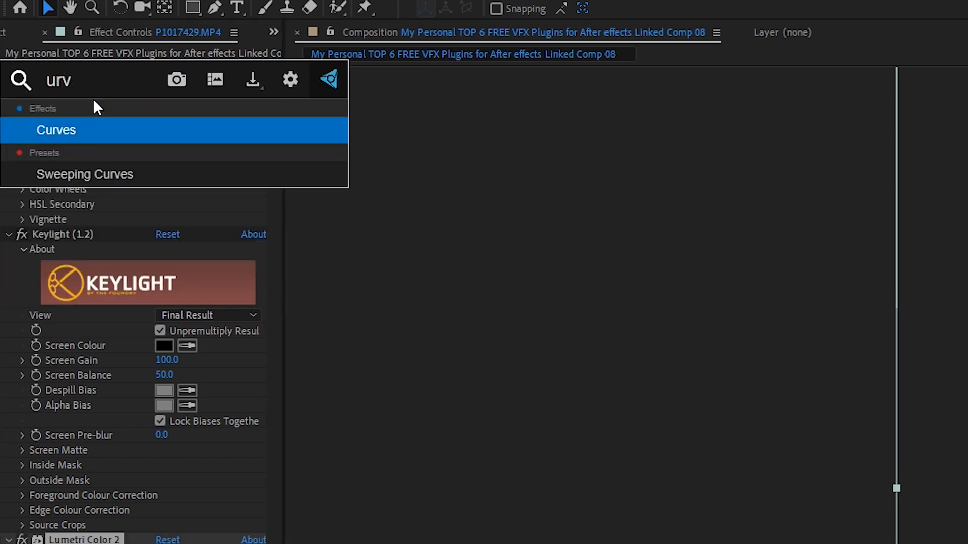
double_click(57, 130)
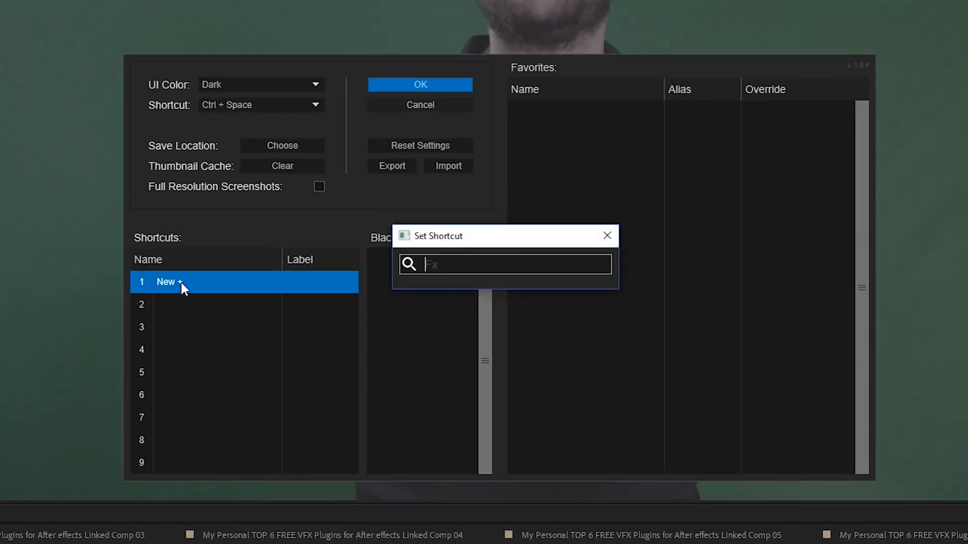
- Assign FX Console shortcut slots by searching 'fract', 'parti' and 'lume'
type("fract")
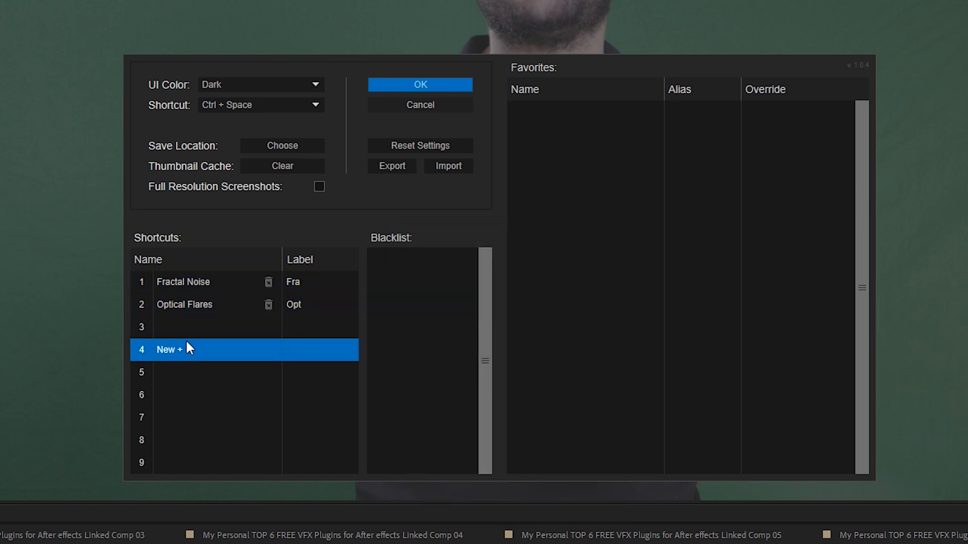
type("parti")
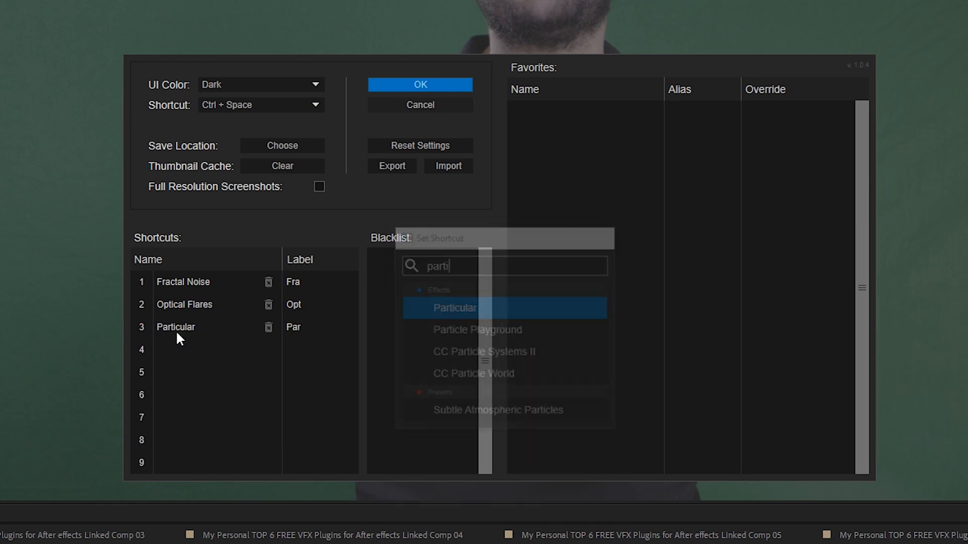
left_click(179, 350)
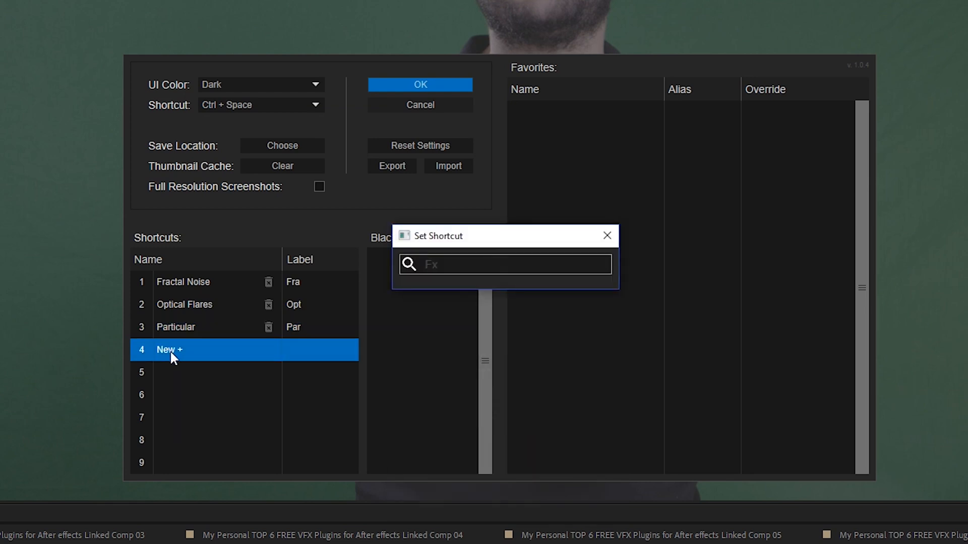
type("lume")
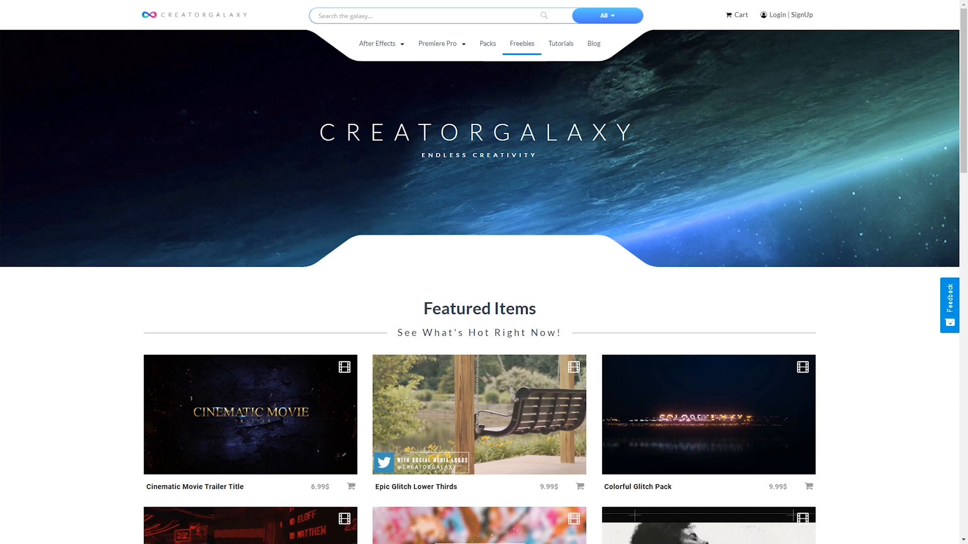
- Open CreatorGalaxy Freebies and the Perfect Glow Preset, then enable scale shake on the adjustment layer
left_click(521, 43)
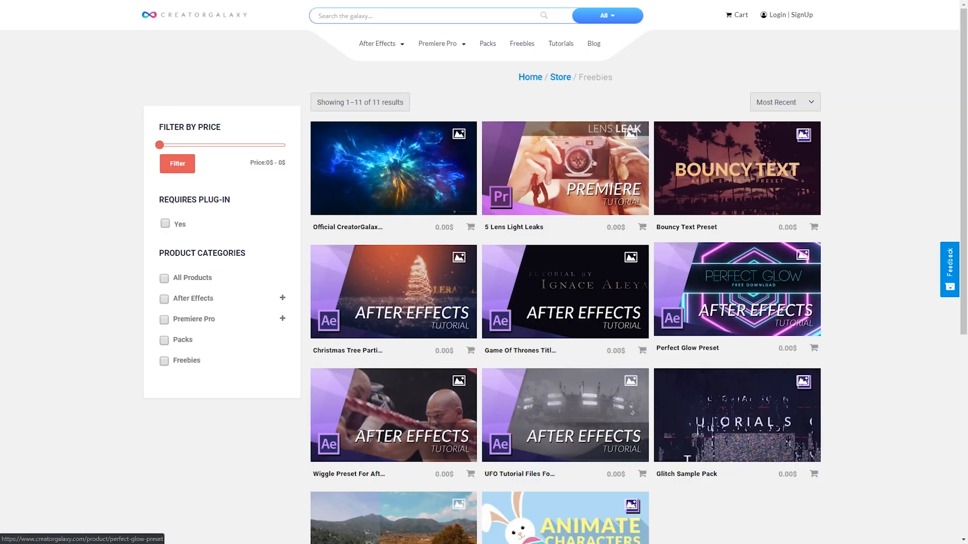
left_click(736, 290)
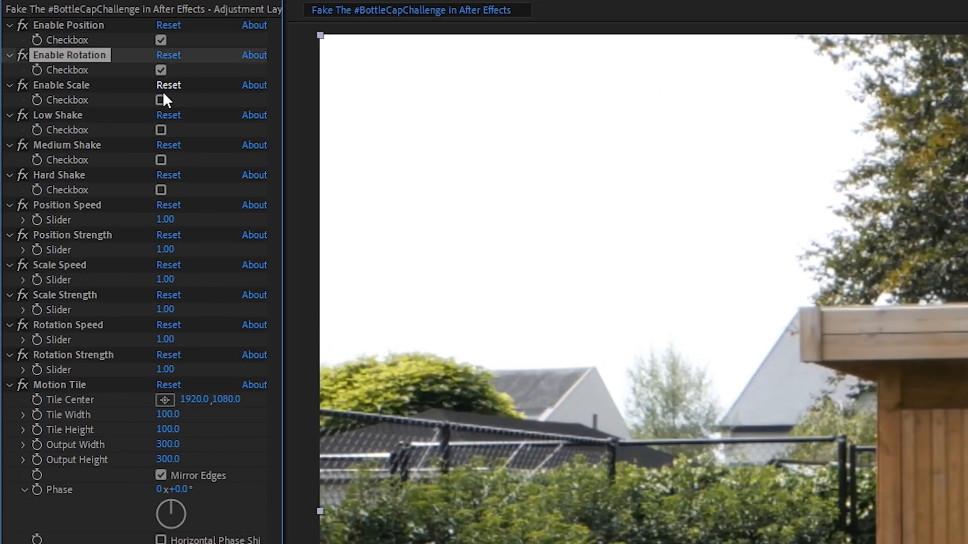
left_click(160, 100)
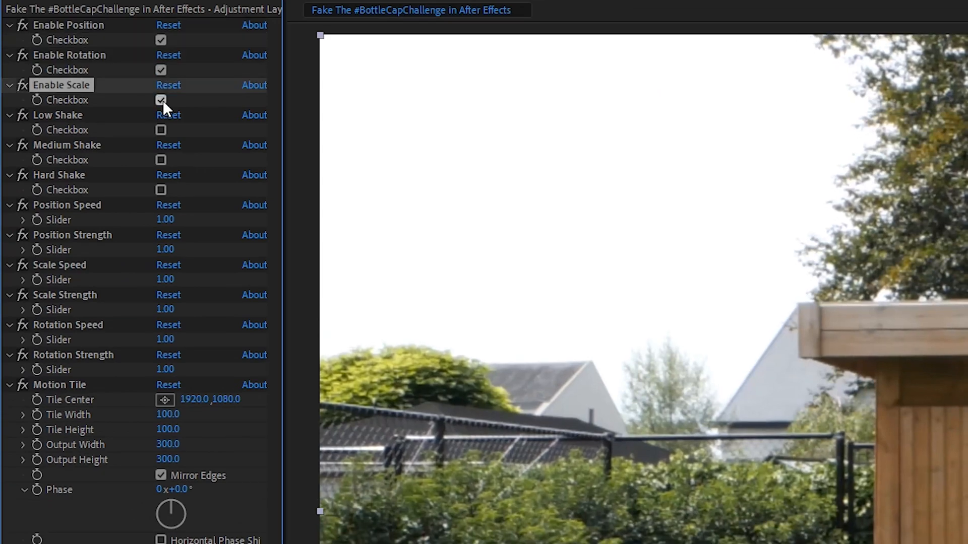